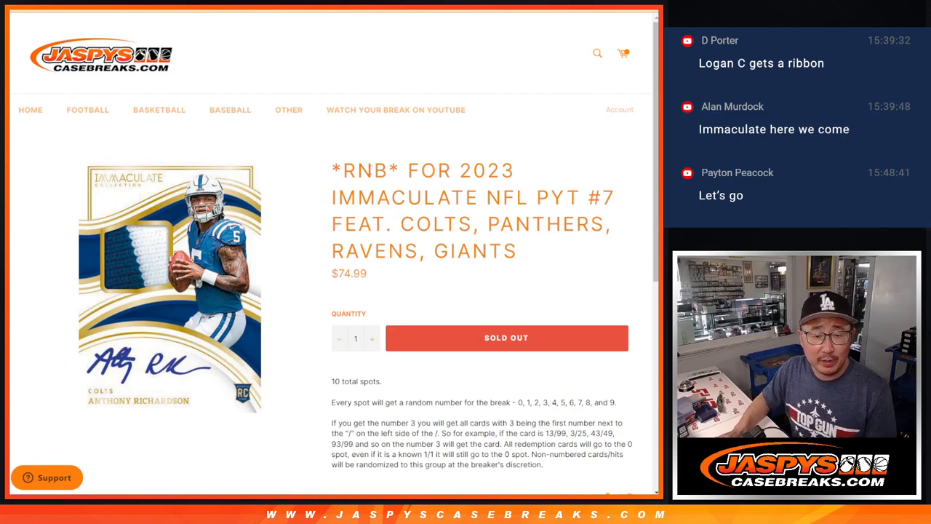
Step: Scroll through the Jaspys product description covering the rules for the ten random-number spots
{"action": "left_click_drag", "start_coordinate": [402, 224], "coordinate": [513, 251]}
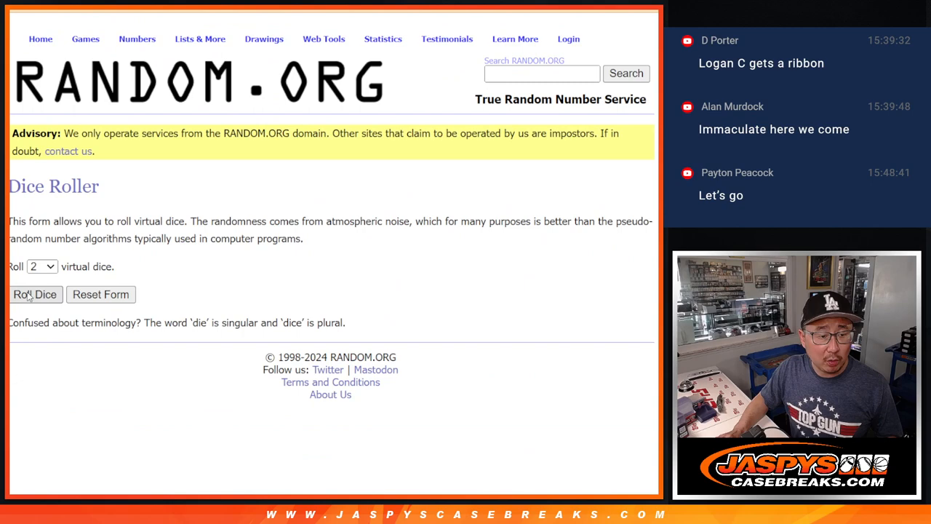
Step: Return to the participant list and shuffle the ten names twice in List Randomizer
{"action": "left_click", "coordinate": [200, 38]}
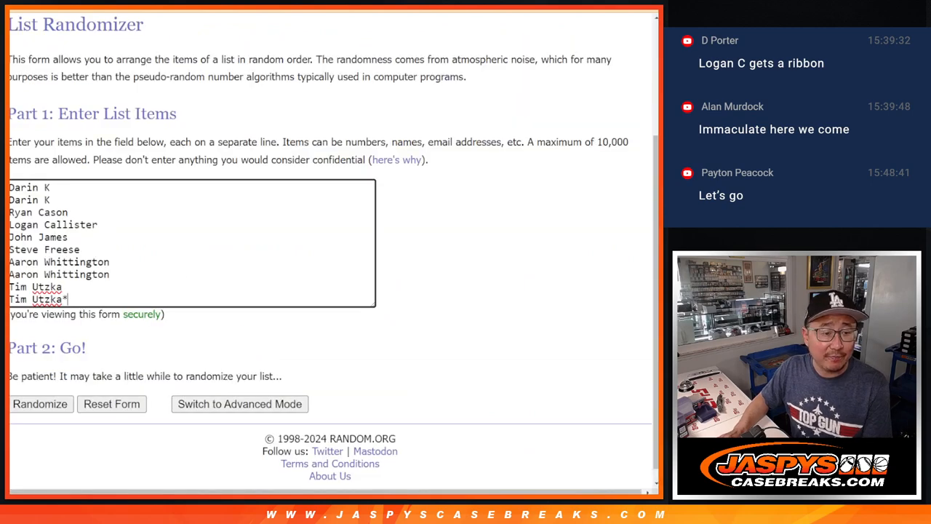
{"action": "left_click", "coordinate": [39, 403]}
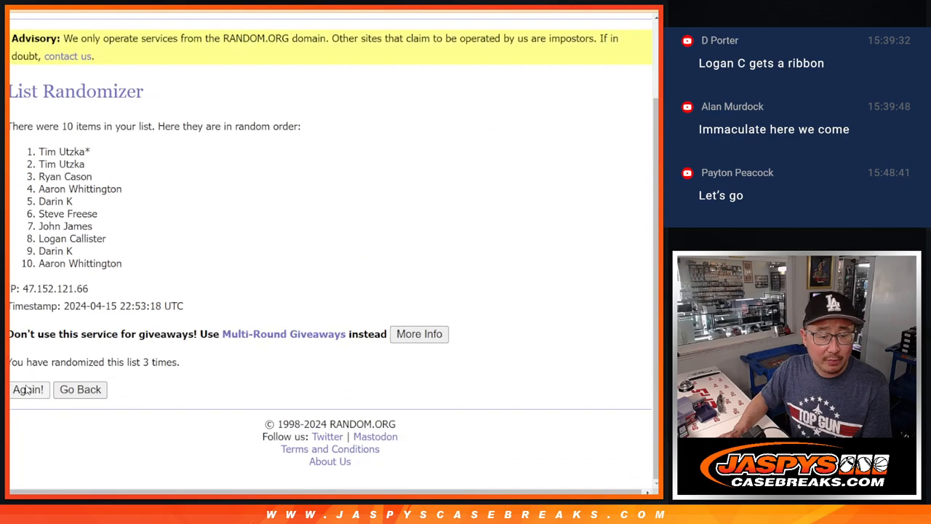
{"action": "left_click", "coordinate": [29, 389]}
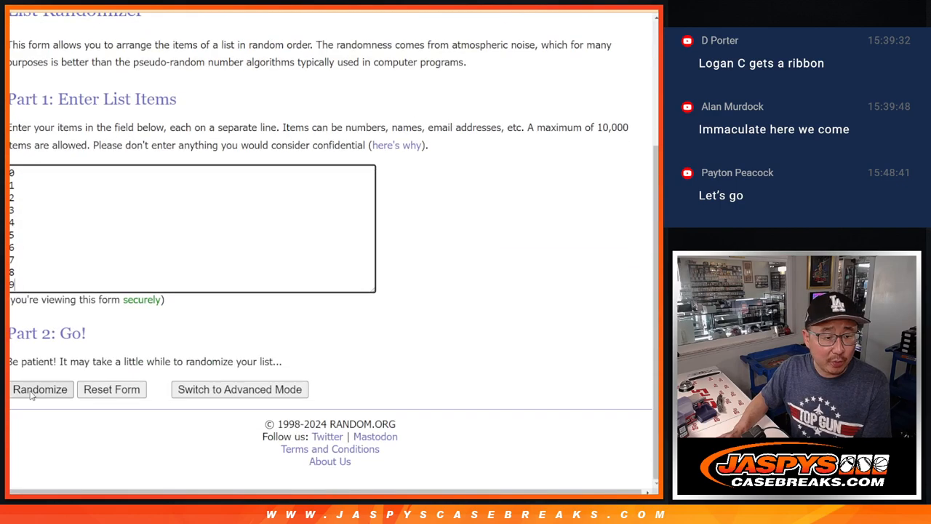
Step: Randomize the numbers 0–9, then reshuffle them twice more with Again!
{"action": "left_click", "coordinate": [39, 389]}
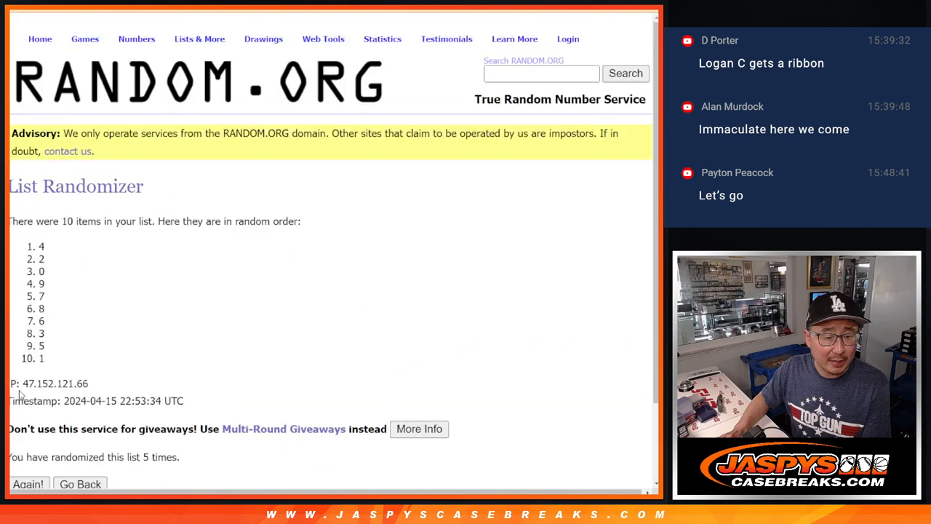
{"action": "left_click", "coordinate": [27, 484]}
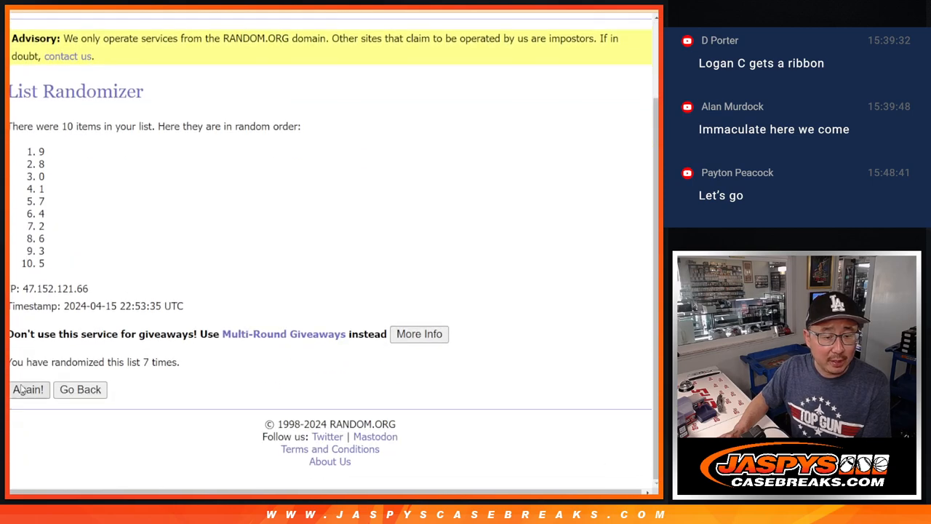
{"action": "left_click", "coordinate": [28, 389]}
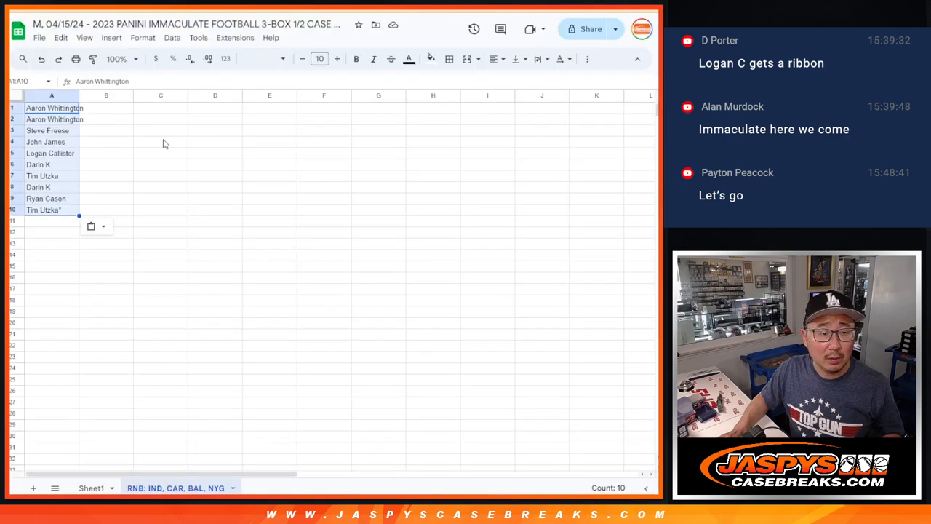
Step: Put the random numbers in B1:B10 and raise the sheet's font size to 12
{"action": "left_click", "coordinate": [258, 59]}
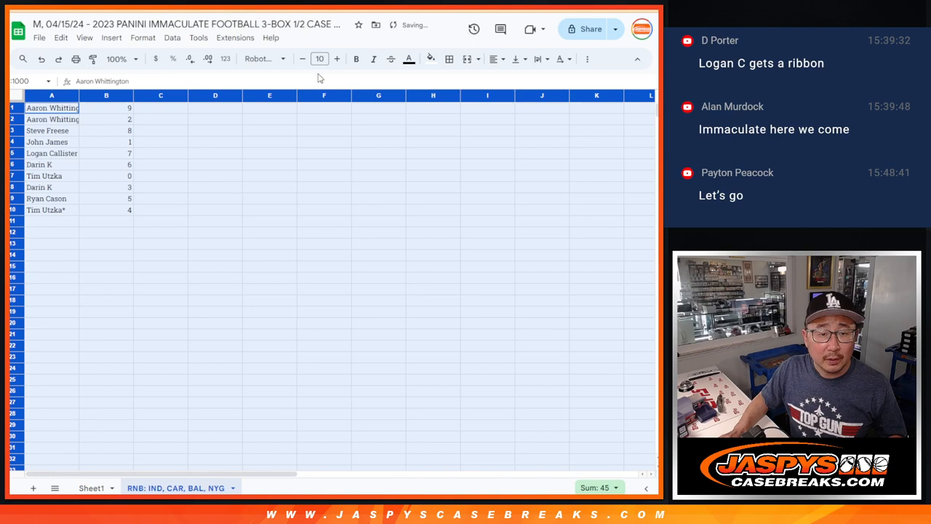
{"action": "left_click", "coordinate": [319, 58]}
{"action": "type", "text": "12"}
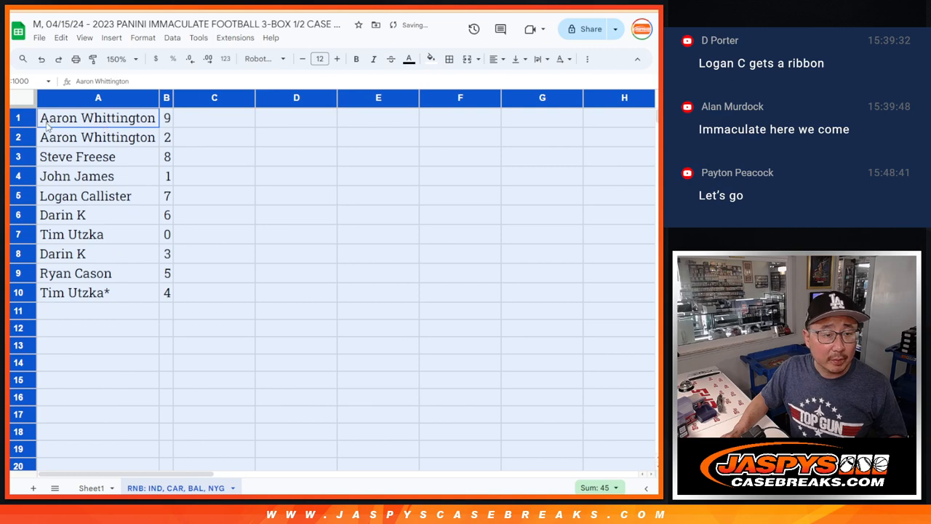
Step: Check rows 3, 5, 8 and 10, sort the table by column B, and add all borders
{"action": "left_click", "coordinate": [77, 156]}
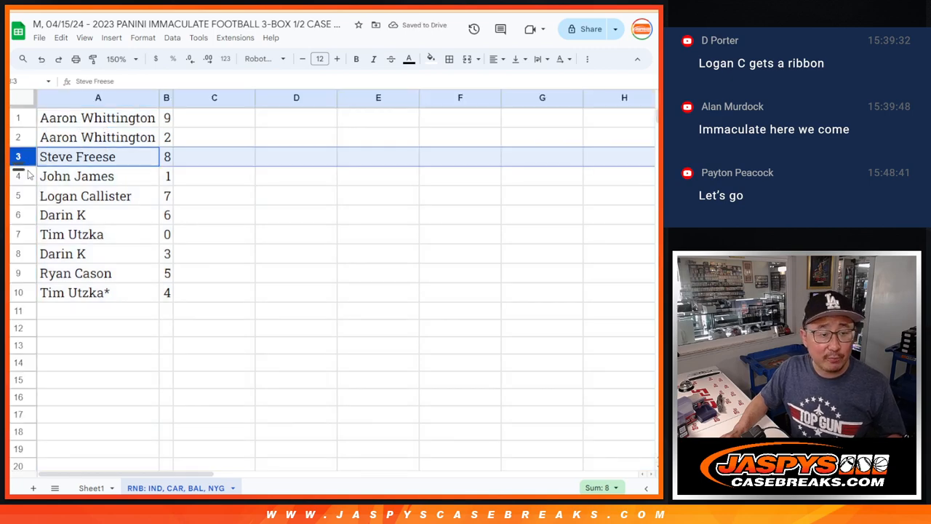
{"action": "left_click", "coordinate": [85, 195]}
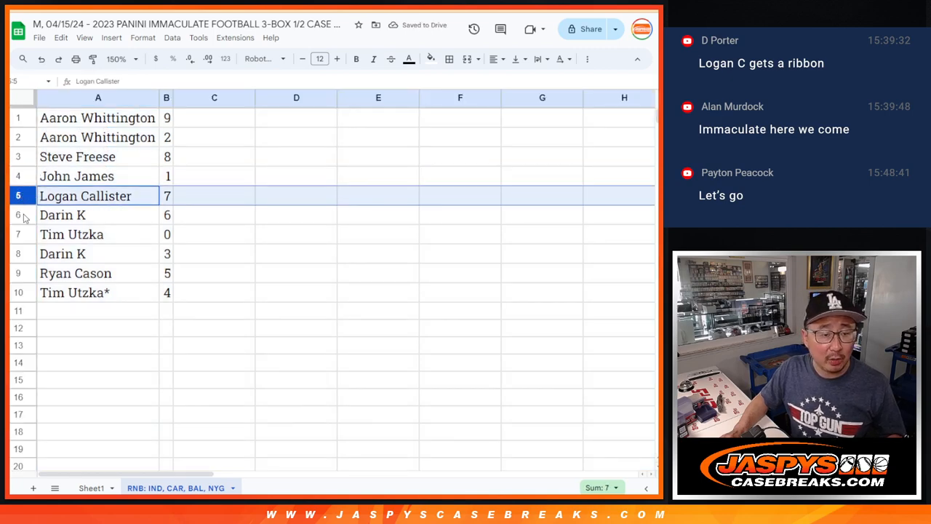
{"action": "left_click", "coordinate": [99, 233]}
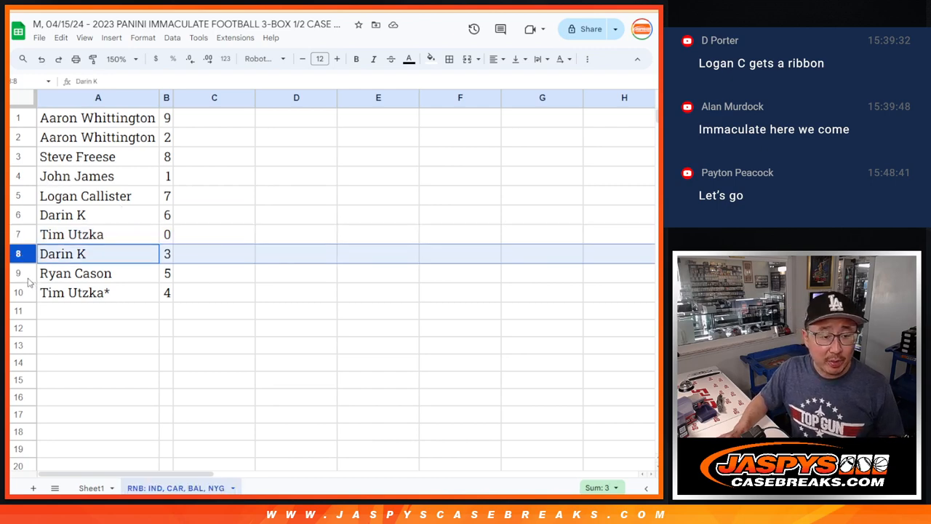
{"action": "left_click", "coordinate": [98, 292]}
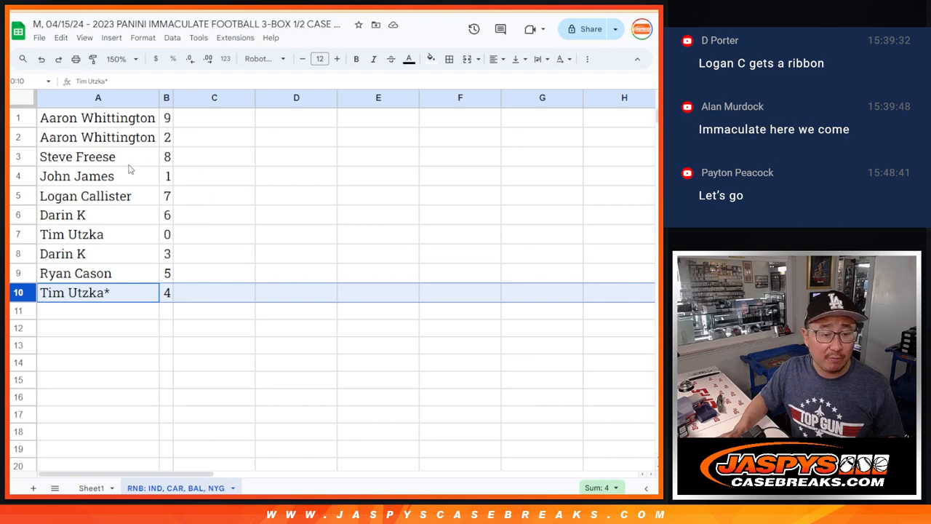
{"action": "right_click", "coordinate": [165, 97]}
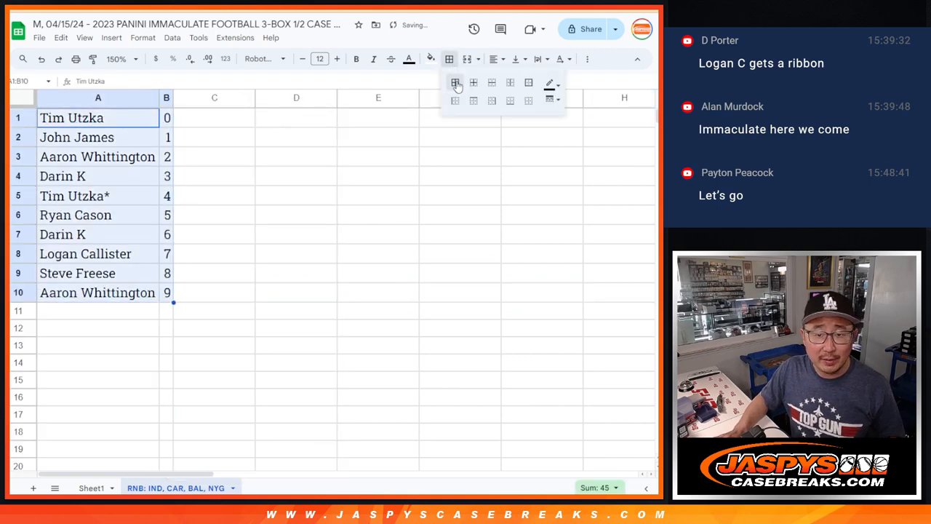
{"action": "left_click", "coordinate": [456, 82]}
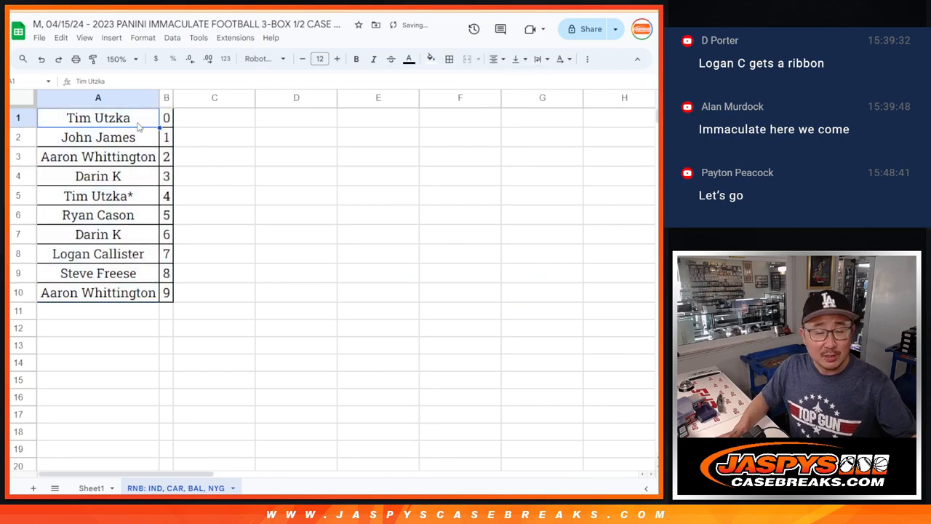